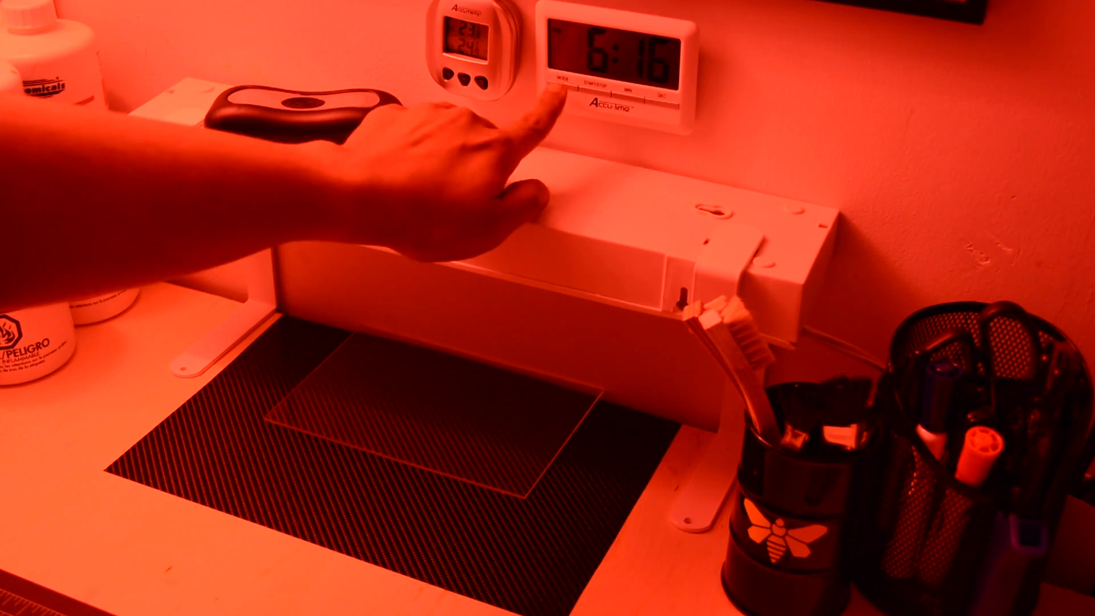
- Switch the digital timer from clock mode to the exposure countdown of 01:07
left_click(559, 83)
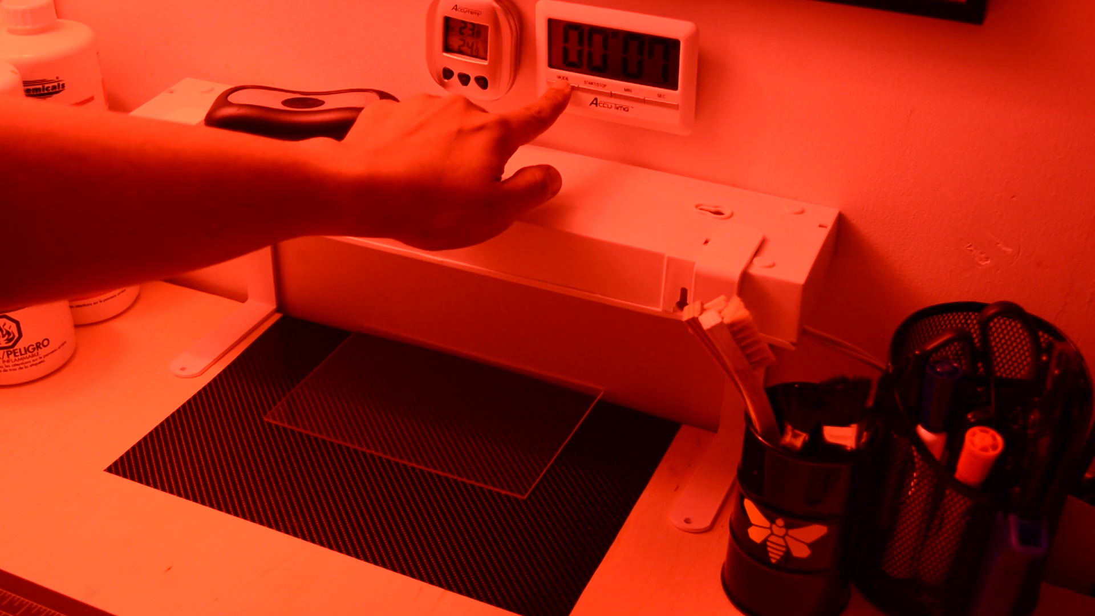